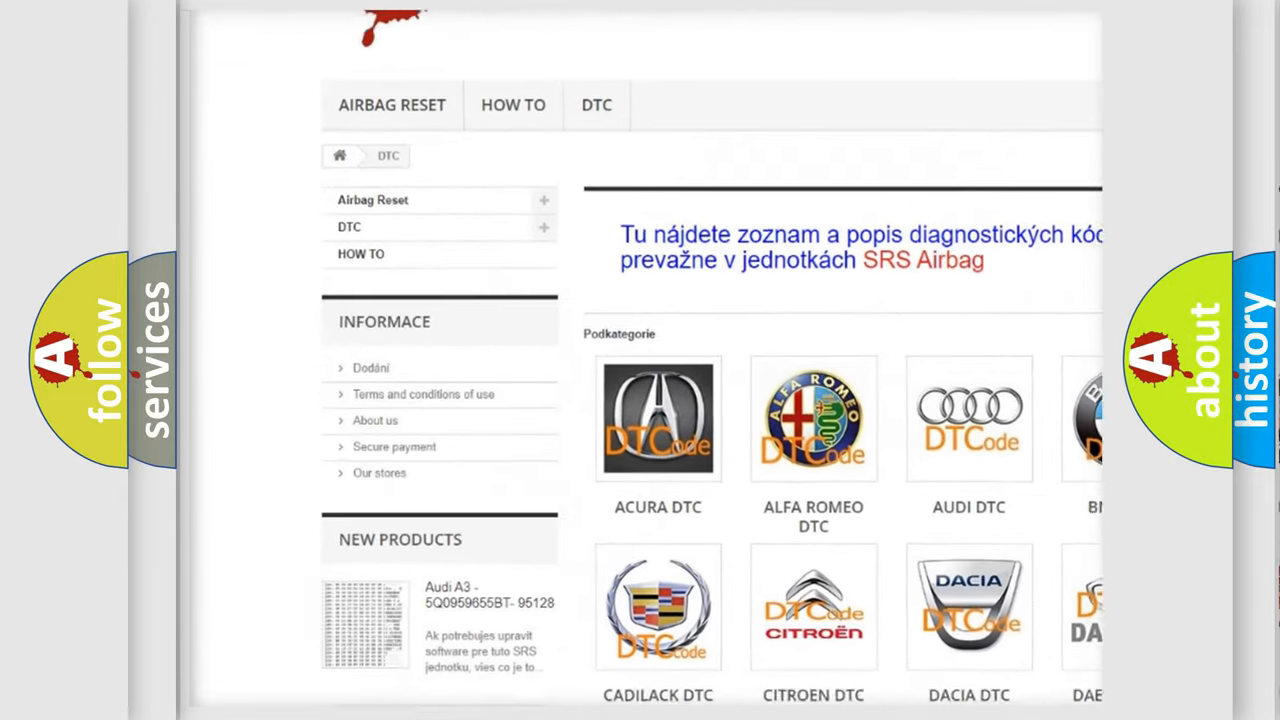
scroll("down", 3)
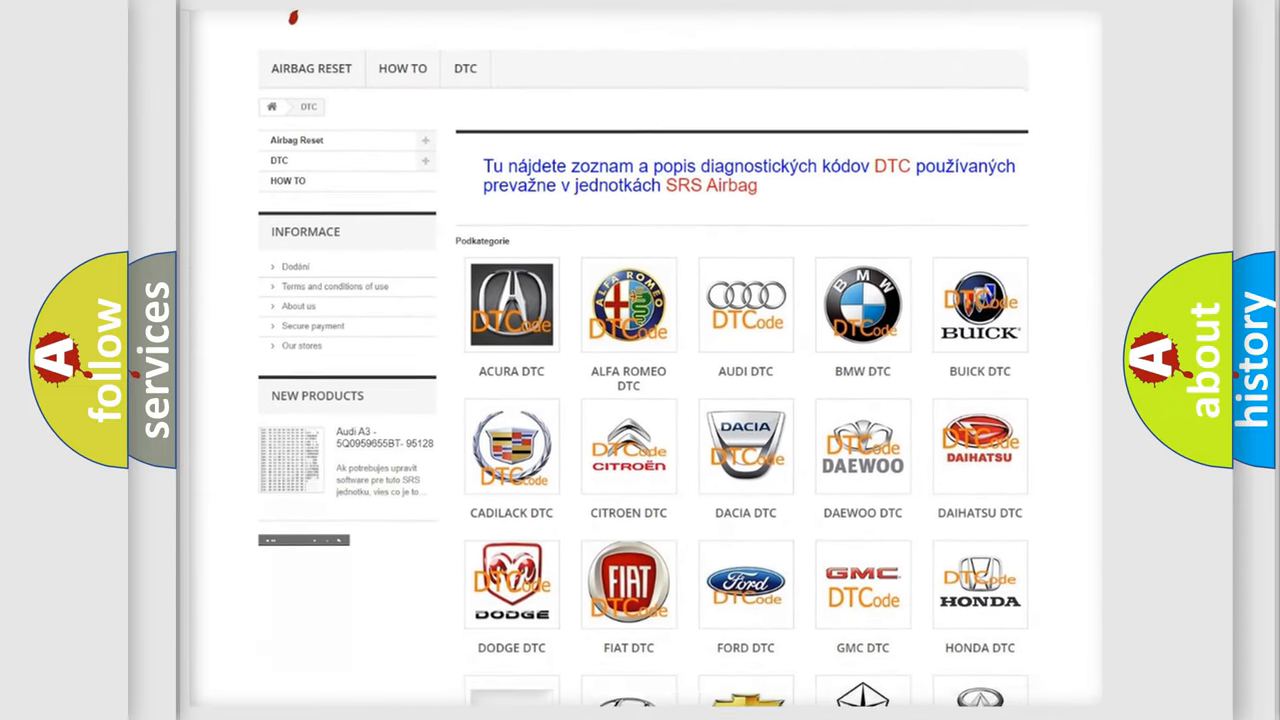
scroll("down", 3)
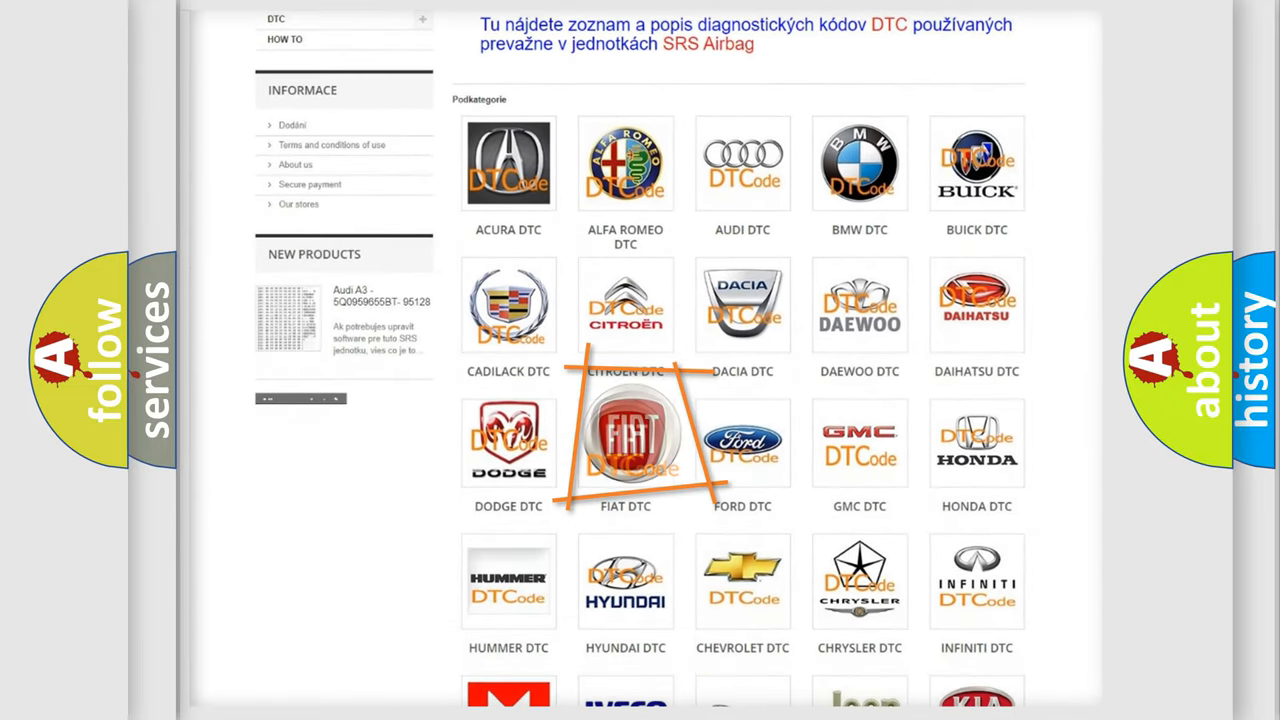